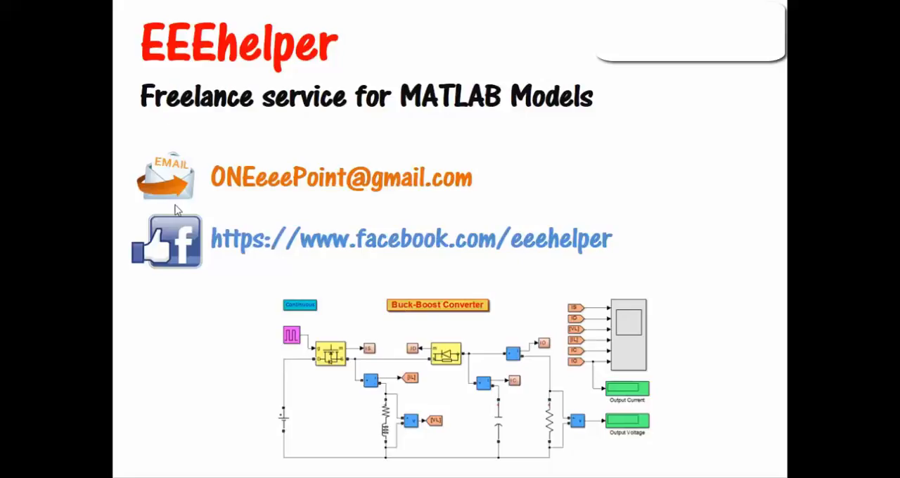
mouse_move(157, 105)
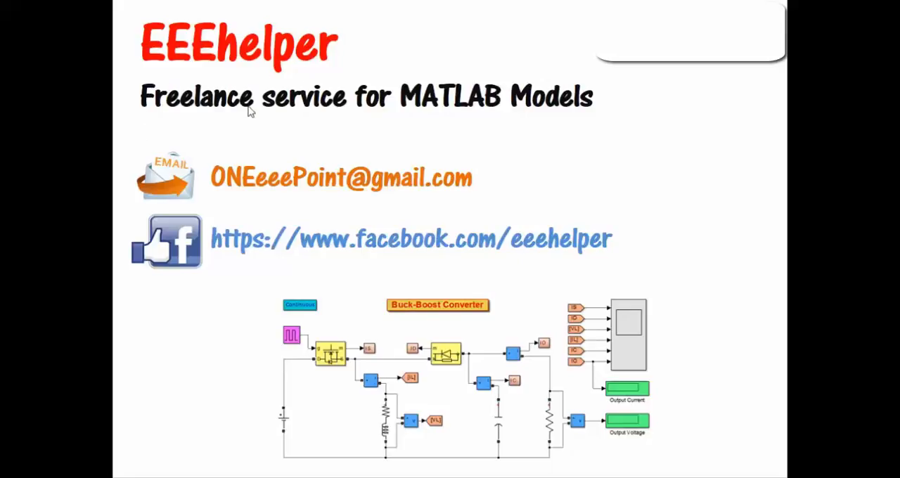
mouse_move(546, 105)
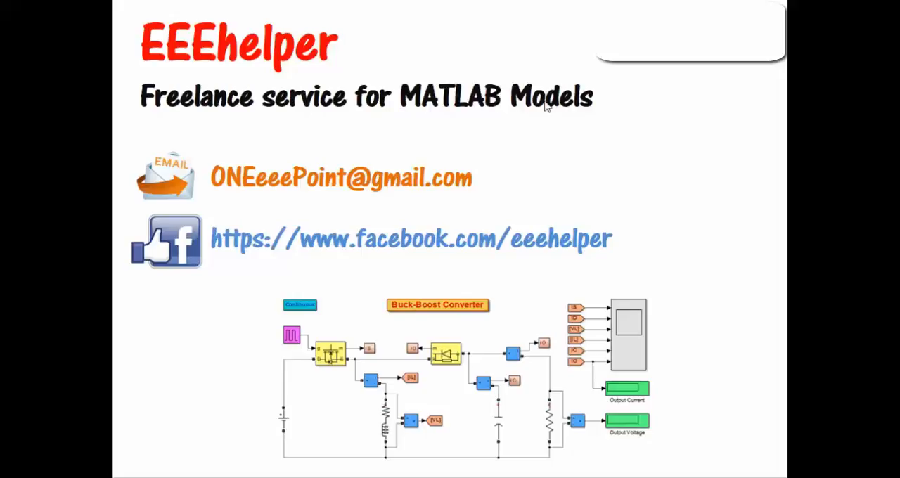
mouse_move(228, 191)
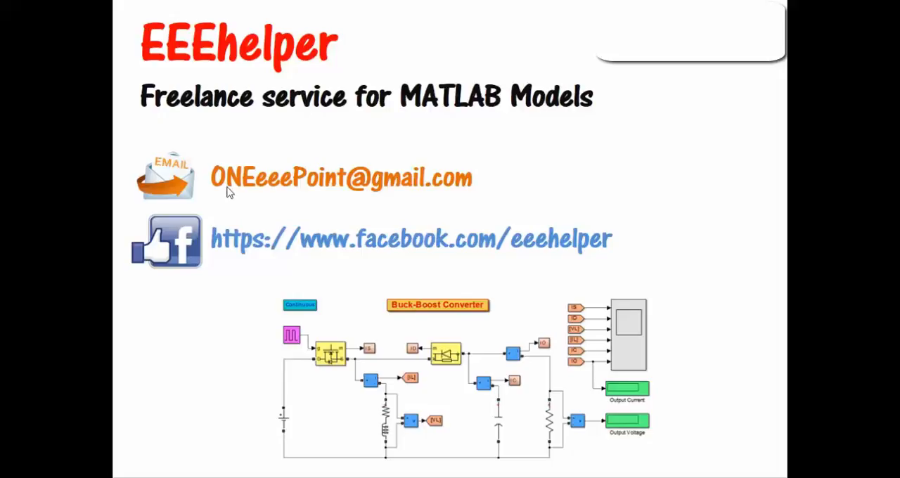
mouse_move(233, 213)
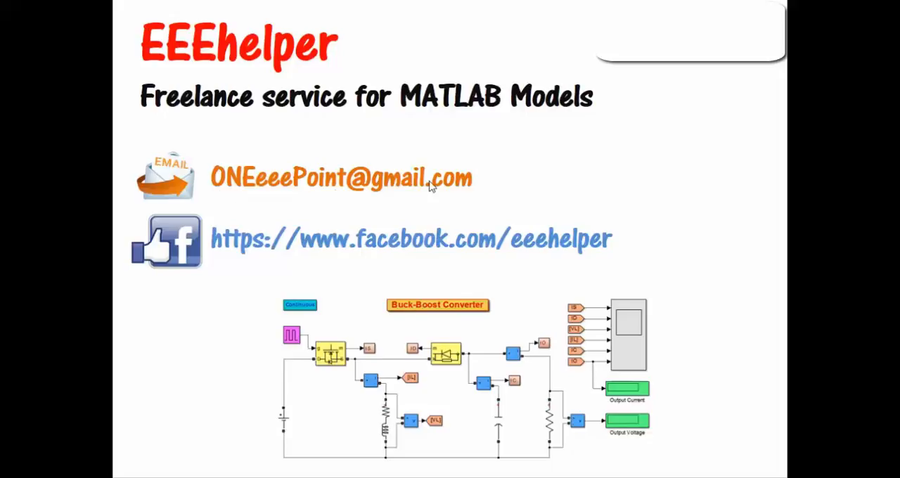
mouse_move(216, 258)
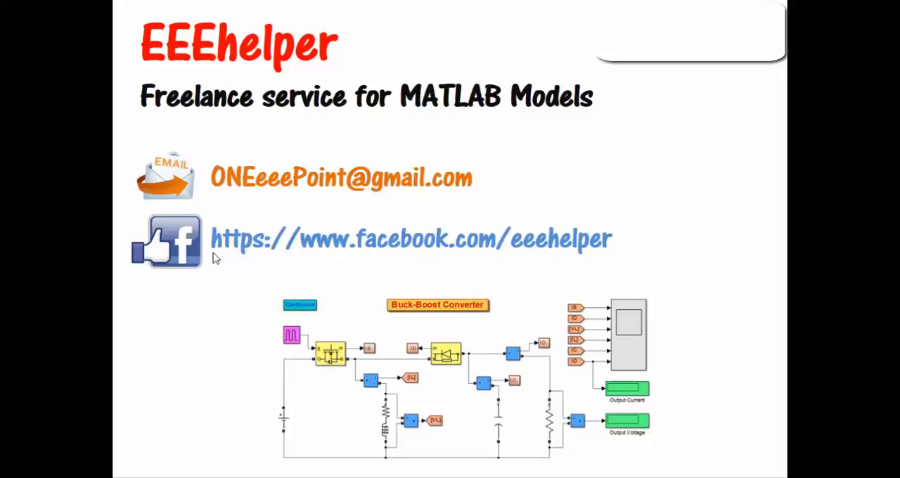
mouse_move(598, 252)
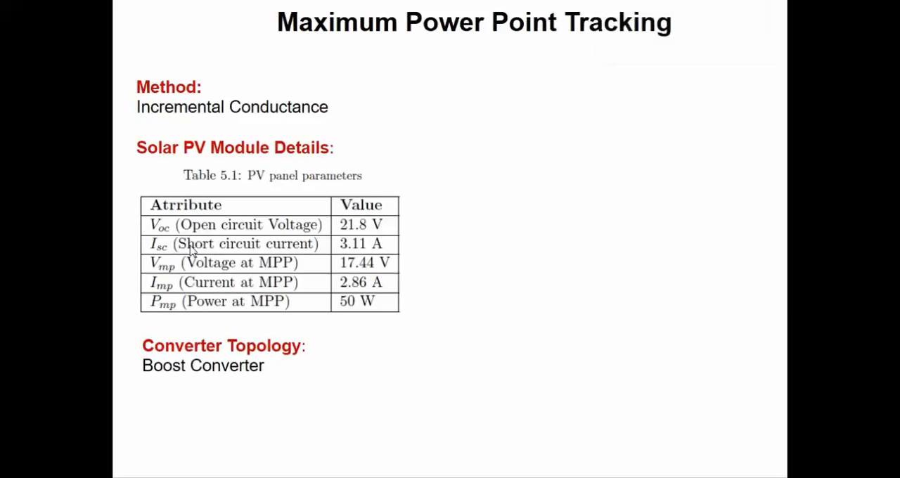
mouse_move(529, 62)
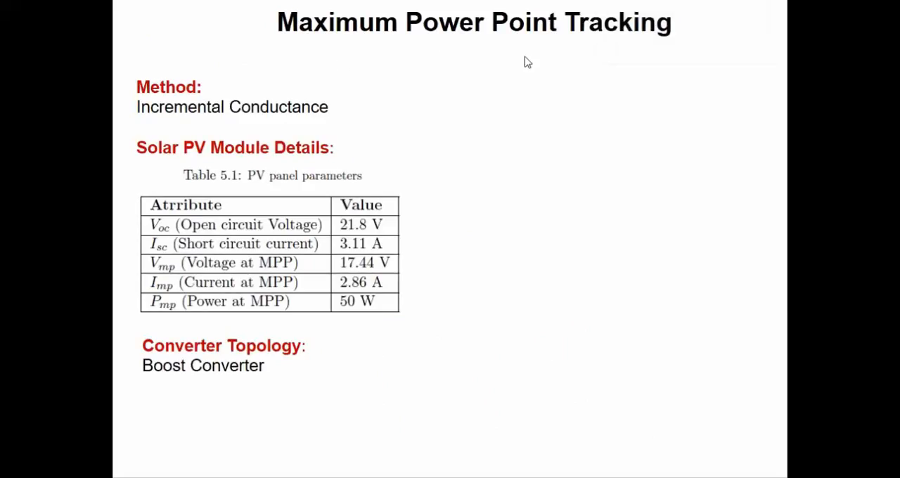
mouse_move(158, 127)
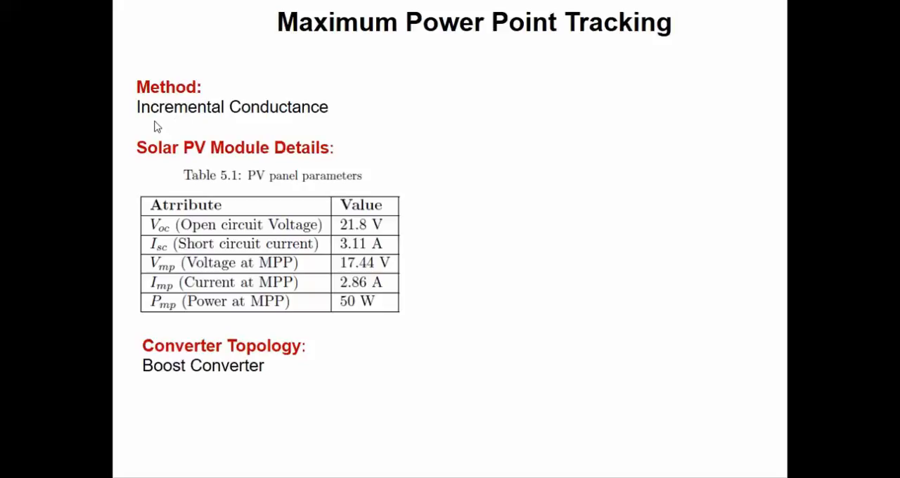
mouse_move(213, 132)
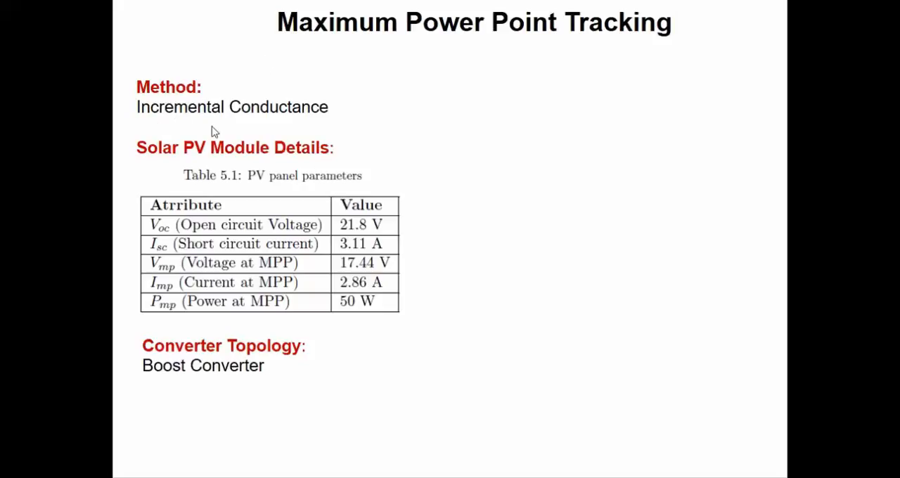
mouse_move(194, 128)
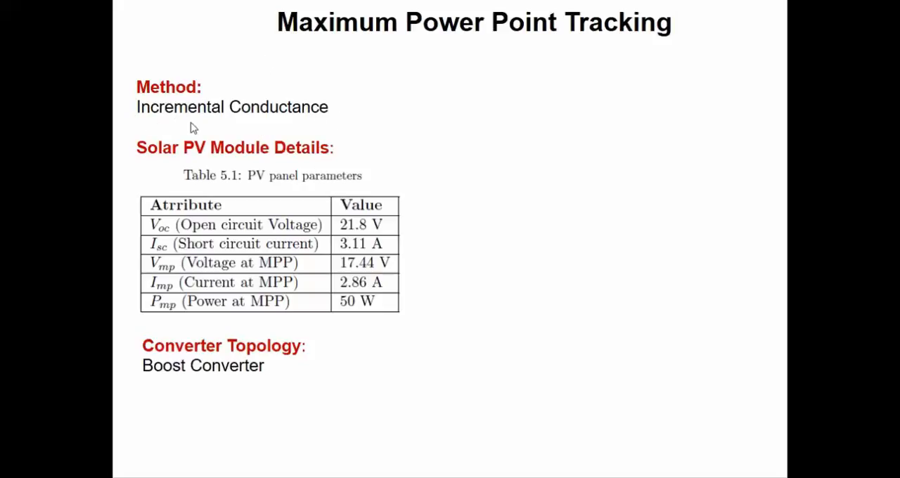
mouse_move(168, 160)
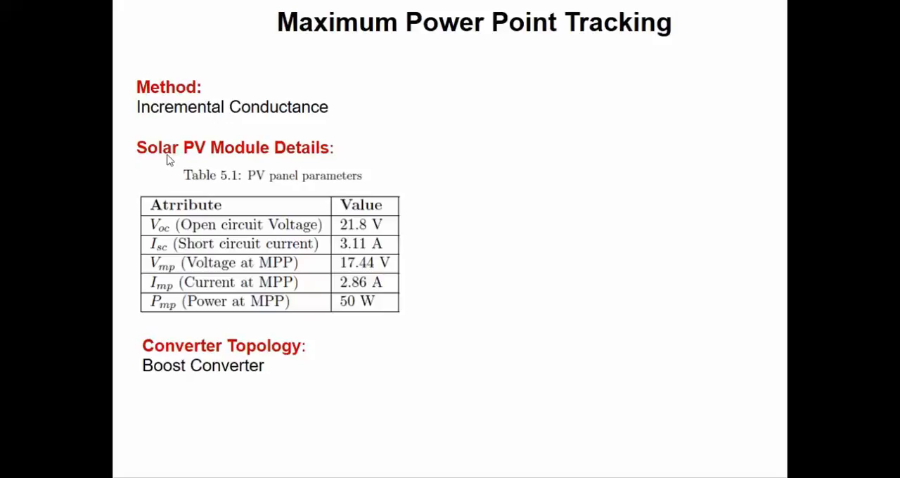
mouse_move(212, 199)
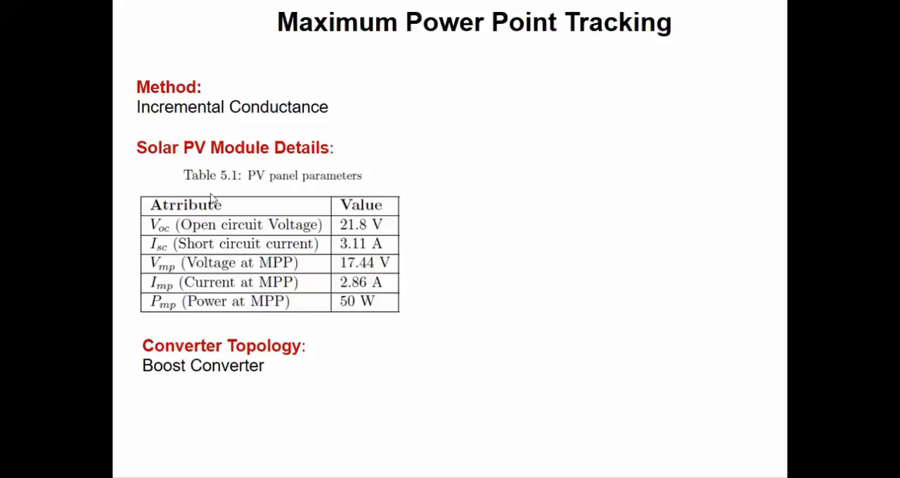
mouse_move(360, 324)
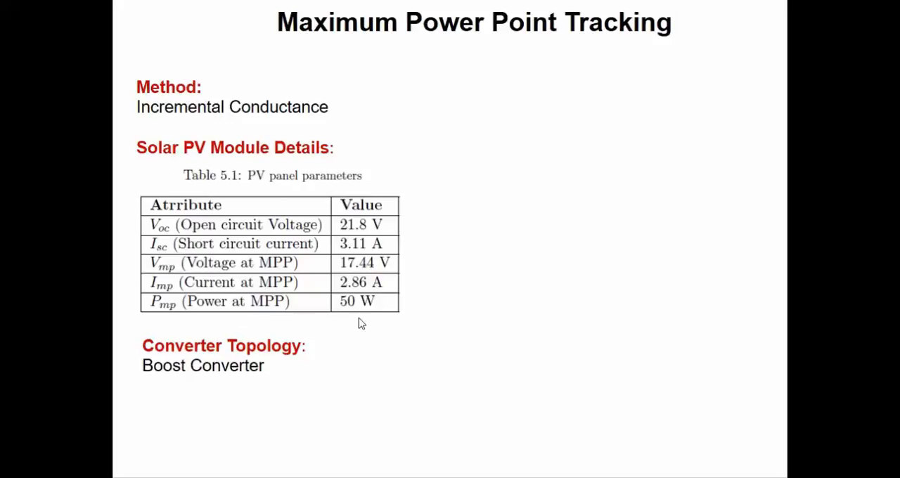
mouse_move(216, 315)
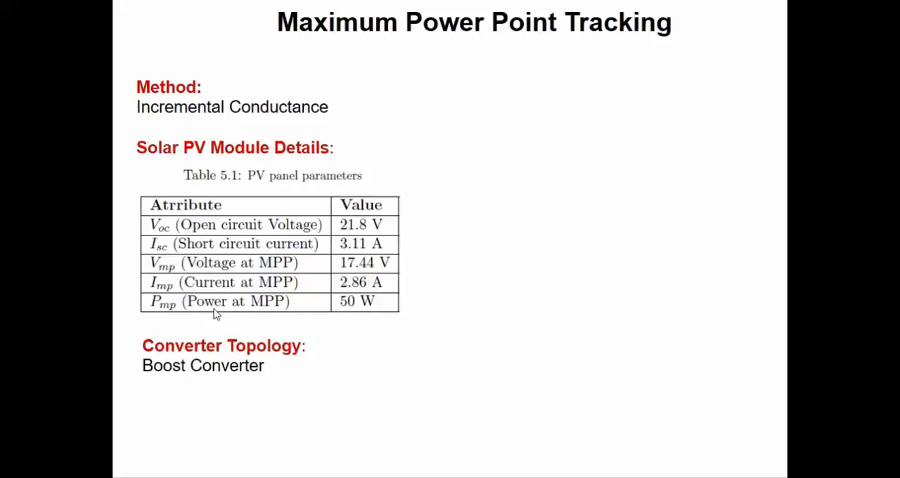
mouse_move(358, 311)
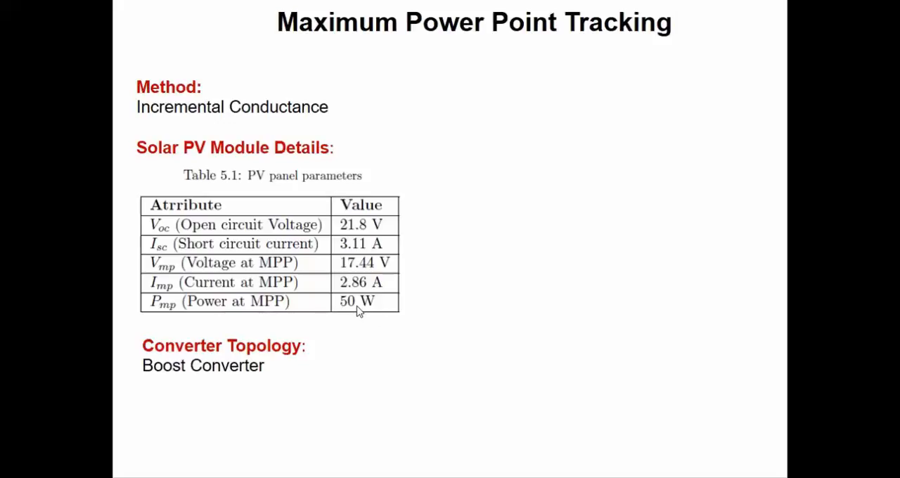
mouse_move(295, 360)
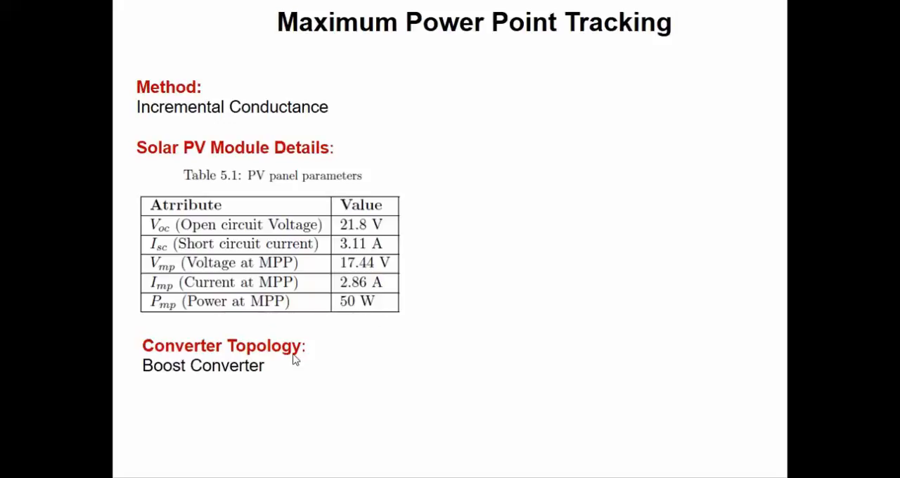
mouse_move(275, 385)
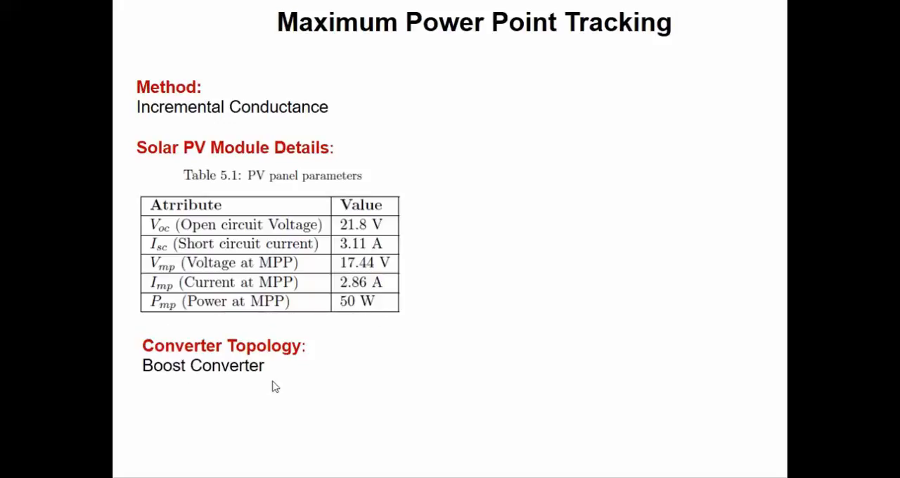
mouse_move(383, 382)
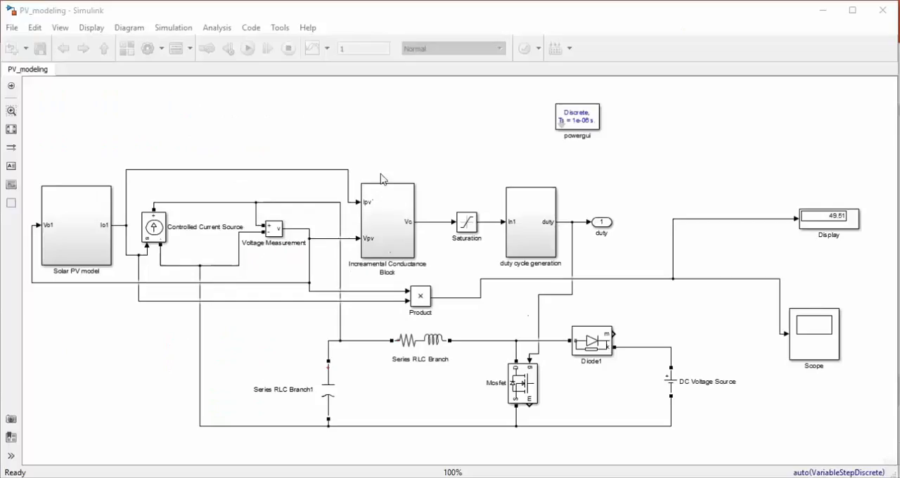
mouse_move(352, 161)
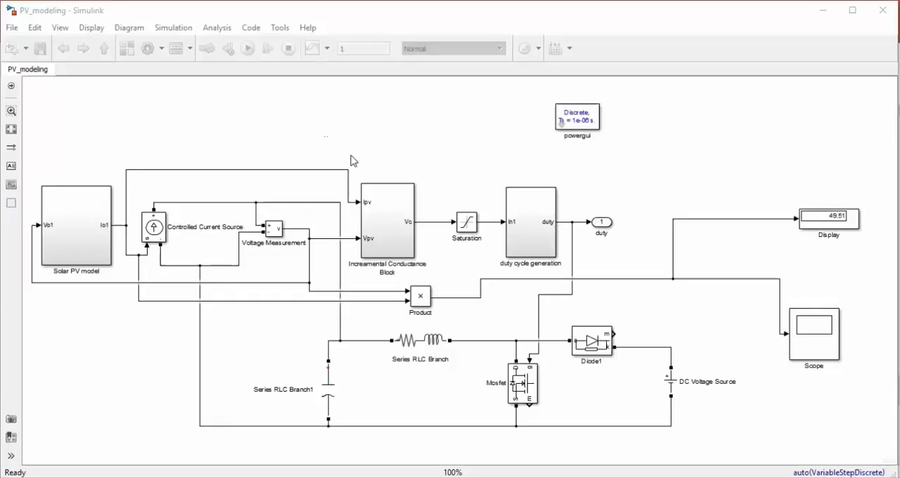
mouse_move(396, 174)
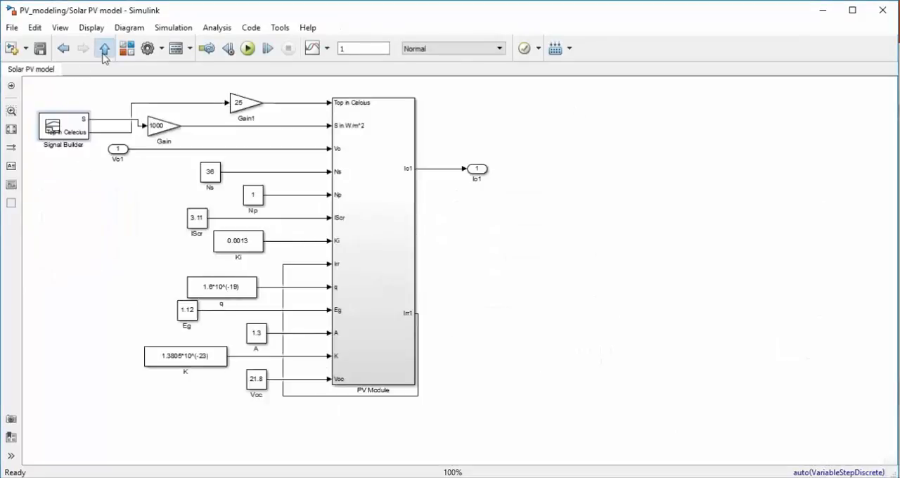
- Look inside the Solar PV model subsystem's constant-parameter inputs, then return to the top-level PV_modeling diagram
click(104, 48)
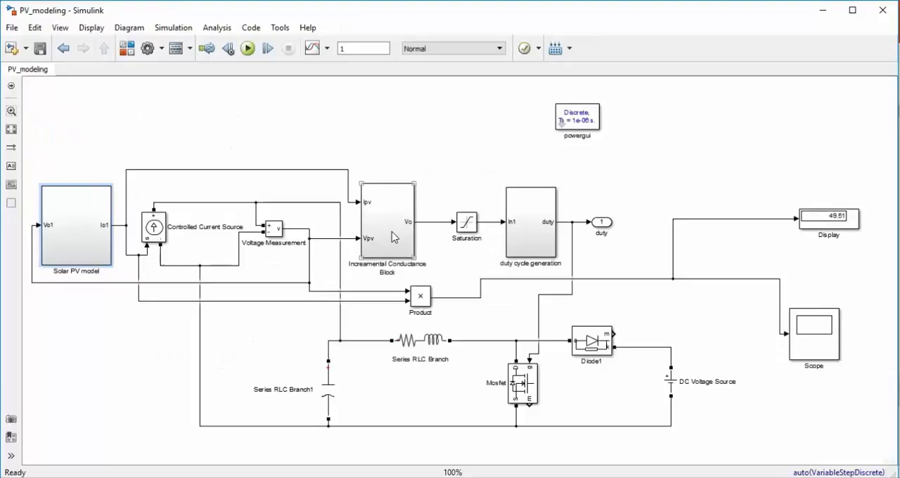
double_click(387, 218)
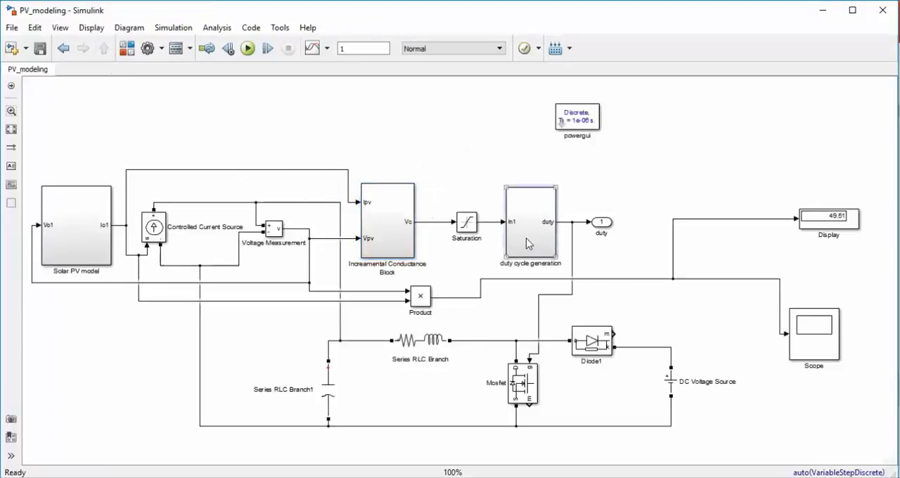
click(528, 225)
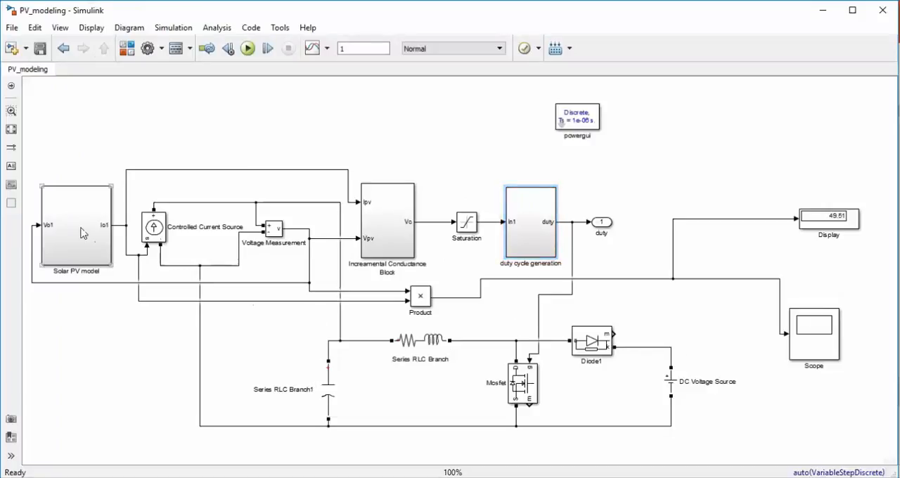
double_click(76, 232)
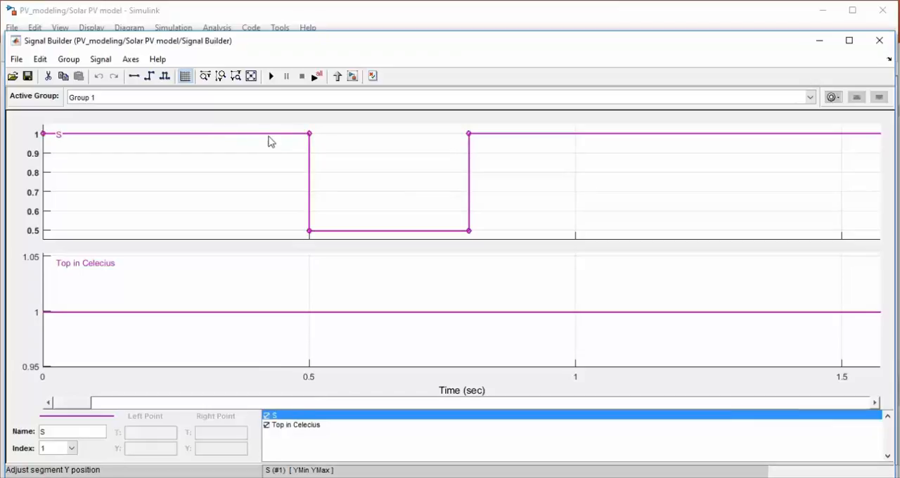
mouse_move(349, 232)
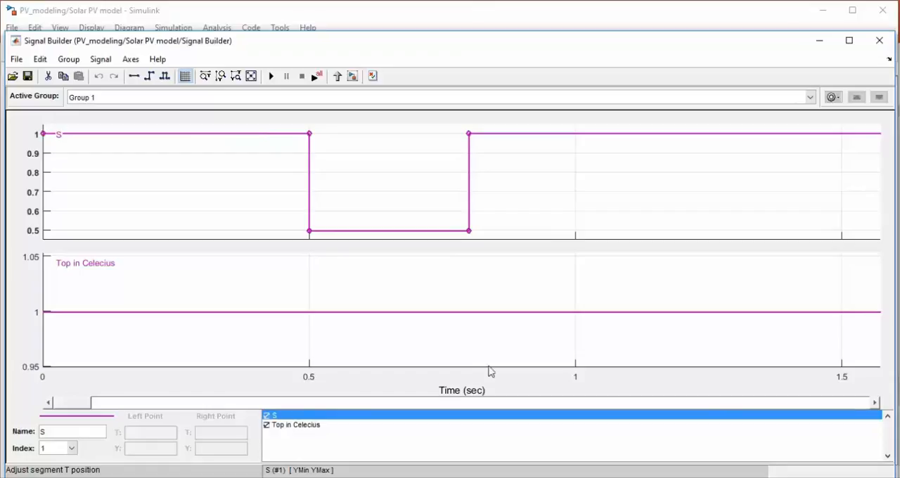
click(470, 230)
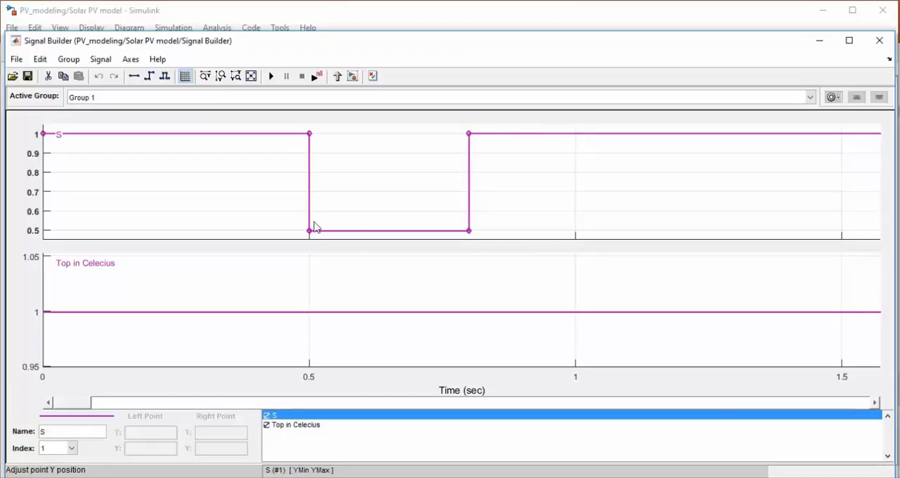
mouse_move(312, 244)
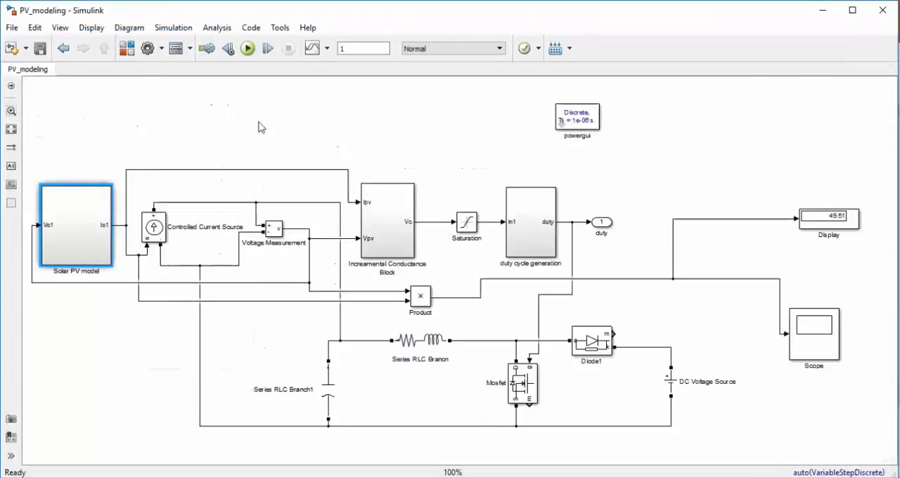
- Run the MPPT boost-converter model and show the Scope plotting PV power rising to about 50 W
click(248, 48)
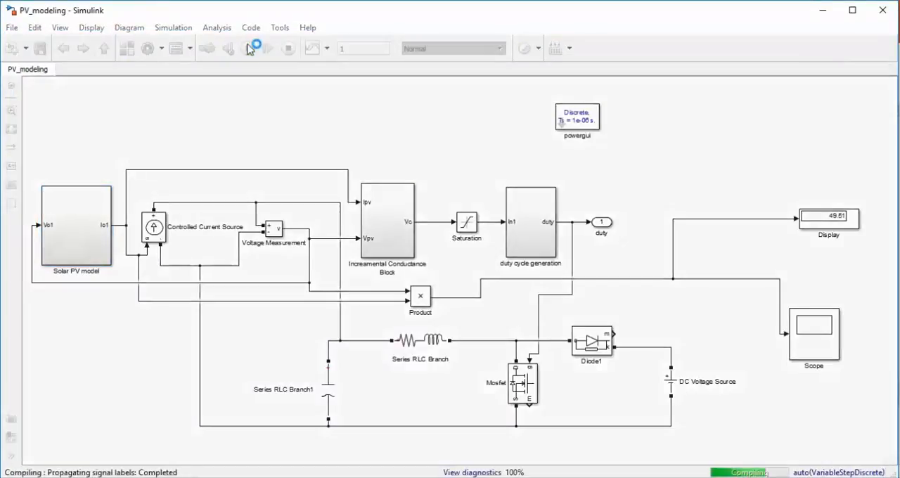
click(247, 48)
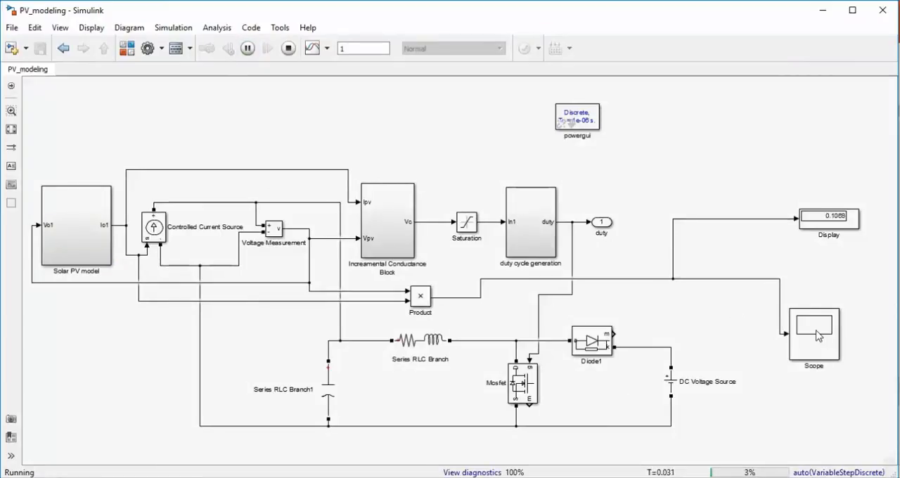
double_click(813, 334)
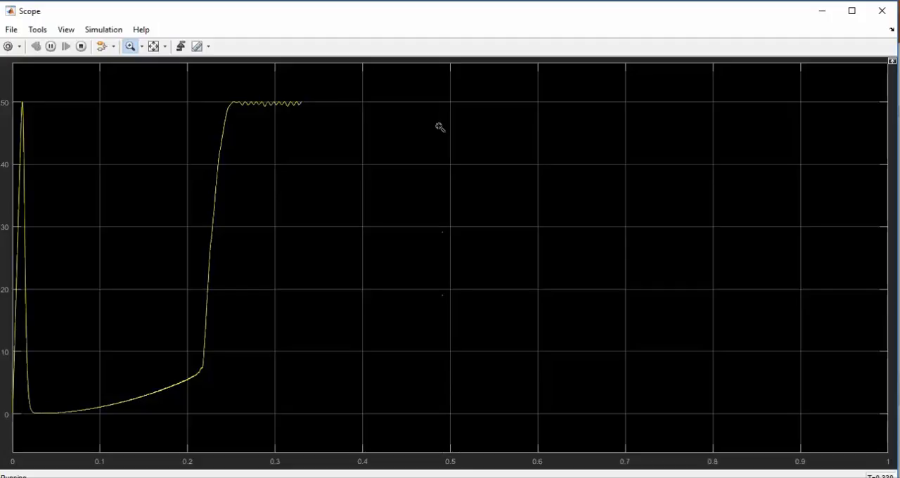
mouse_move(453, 104)
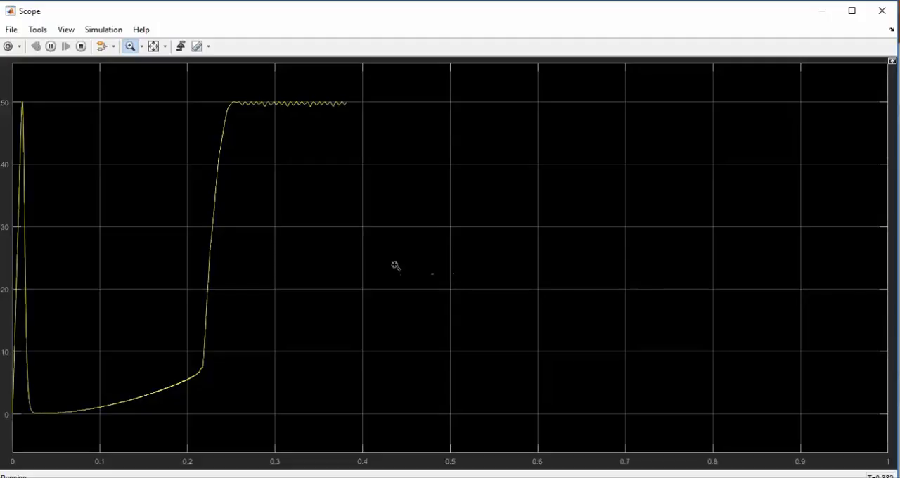
mouse_move(461, 382)
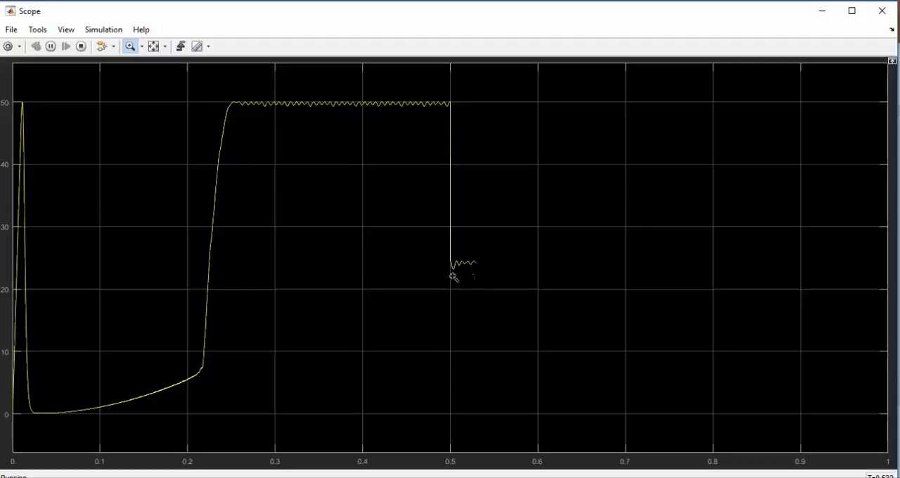
mouse_move(493, 268)
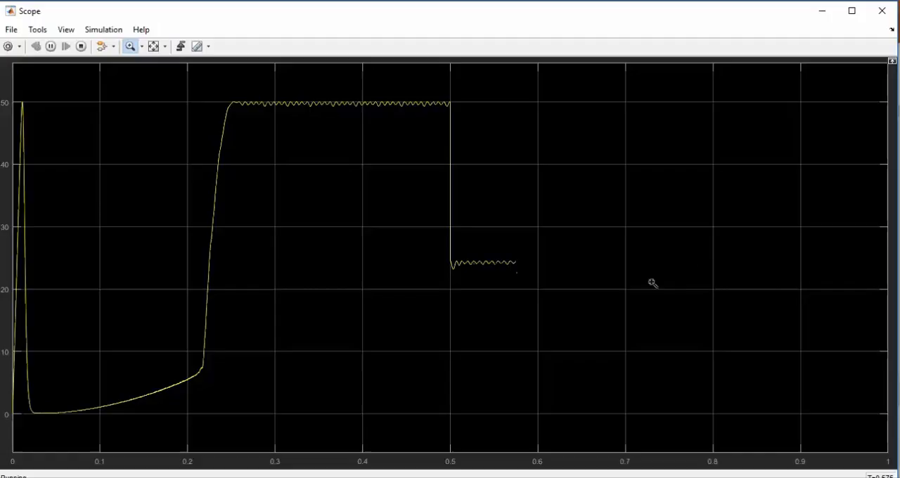
mouse_move(611, 237)
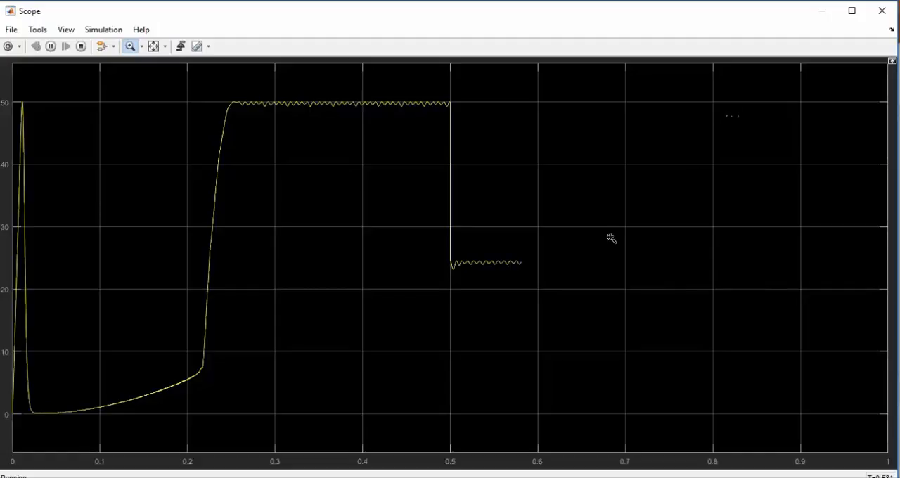
mouse_move(499, 283)
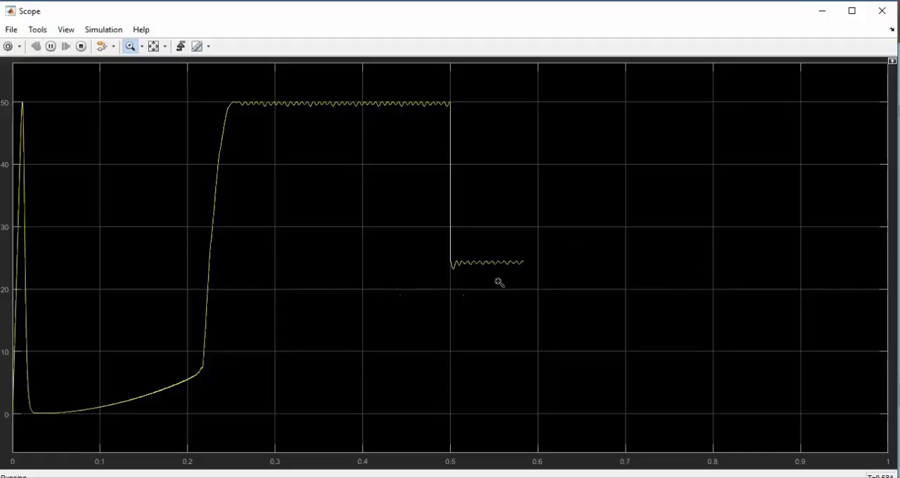
mouse_move(644, 290)
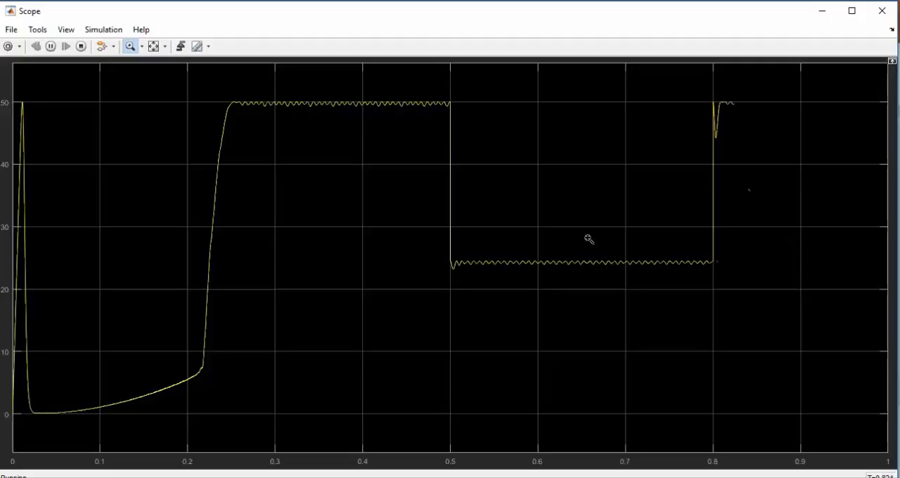
mouse_move(739, 104)
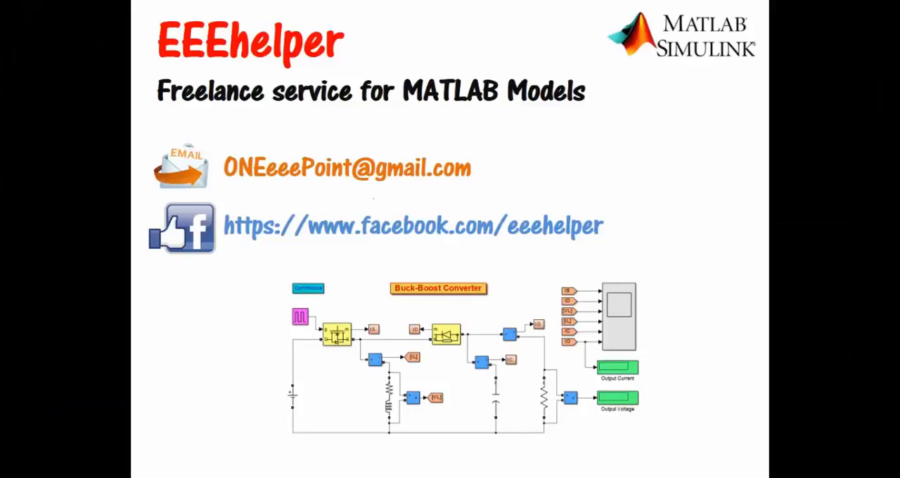
mouse_move(218, 195)
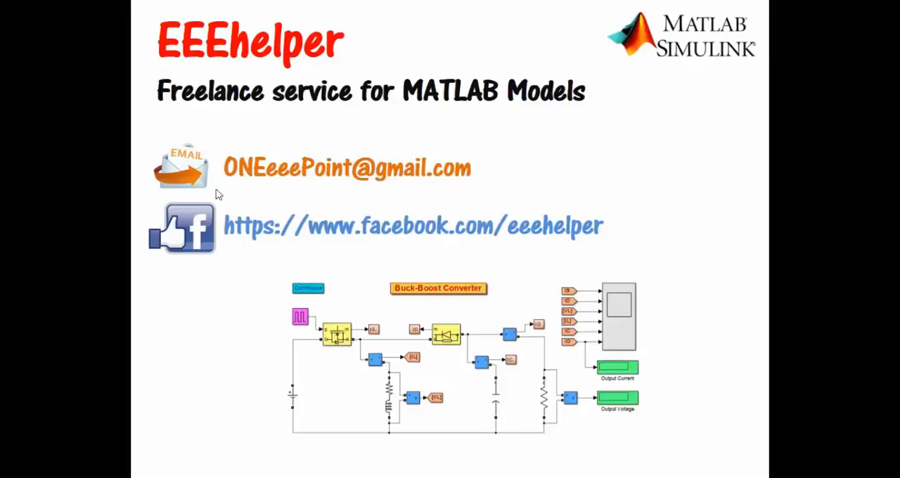
mouse_move(593, 236)
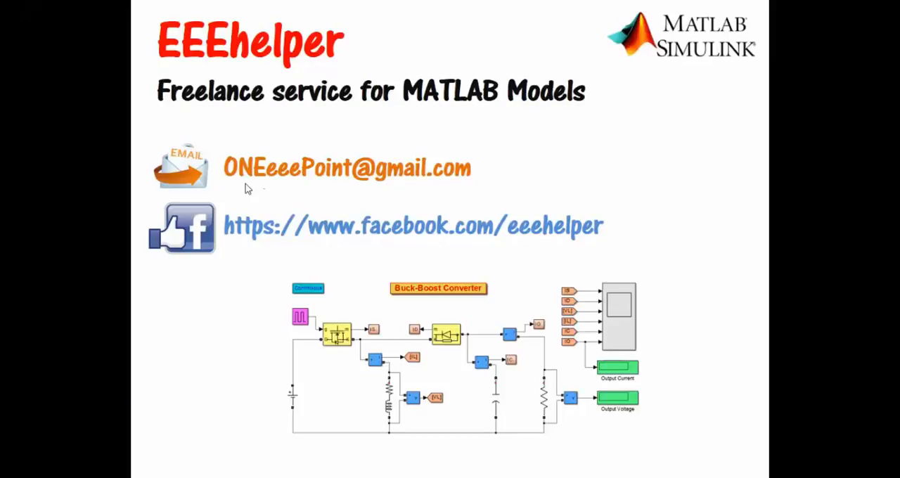
mouse_move(315, 181)
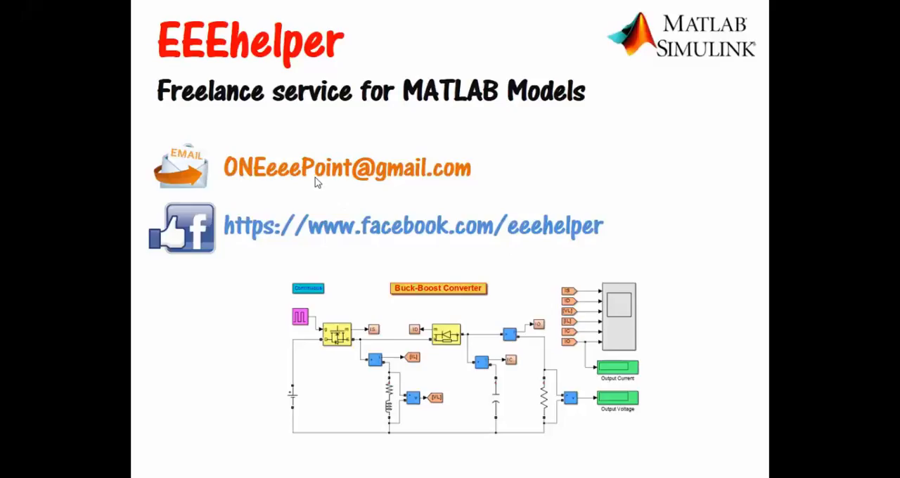
mouse_move(405, 191)
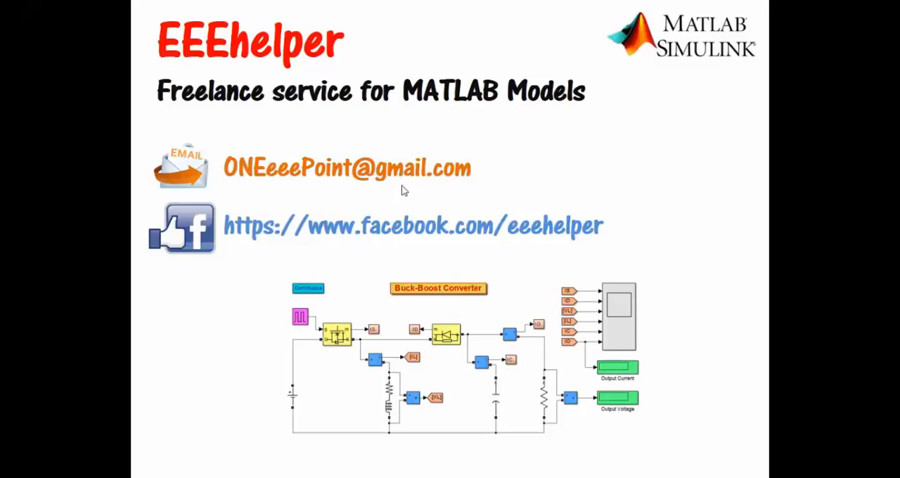
mouse_move(247, 214)
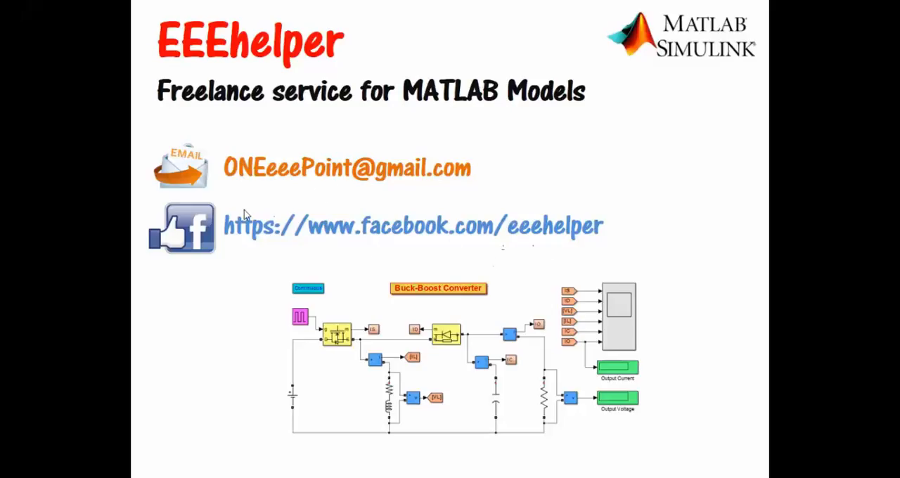
mouse_move(228, 158)
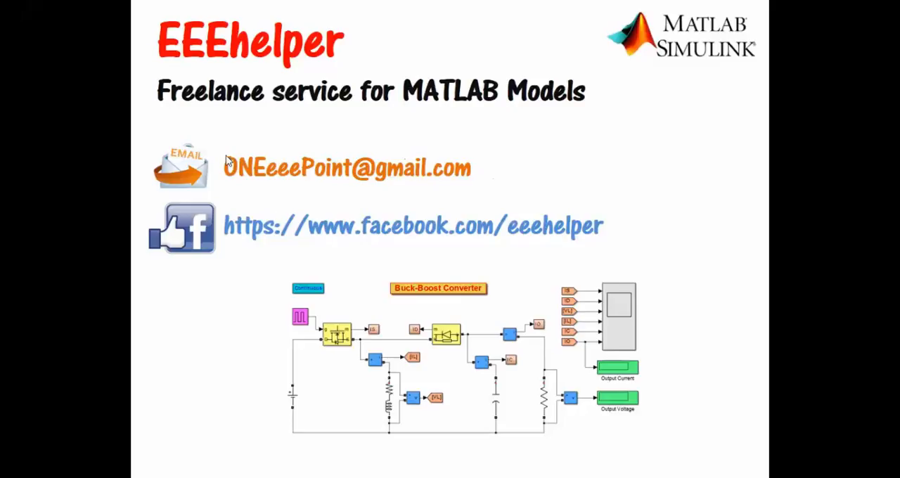
mouse_move(481, 182)
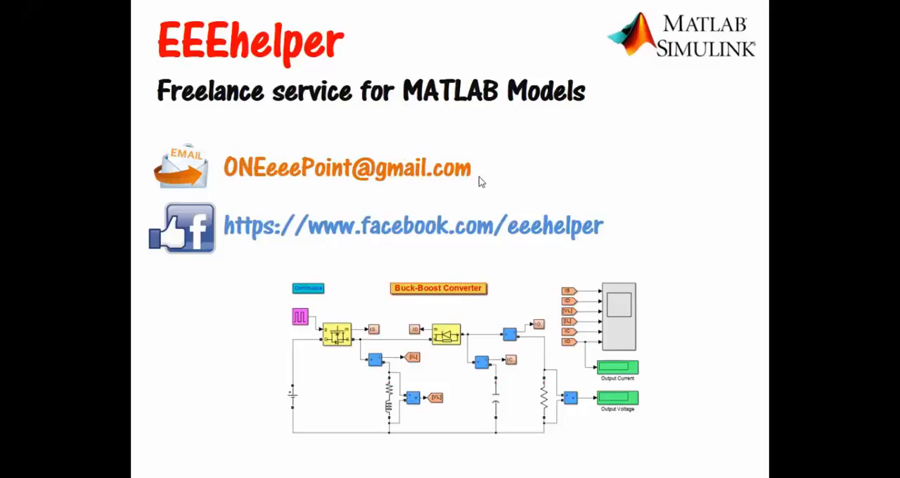